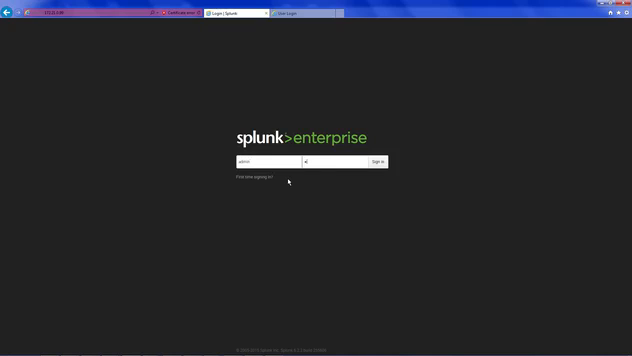
Sign in to Splunk Enterprise with the administrator username and password
{"action": "type", "text": "password"}
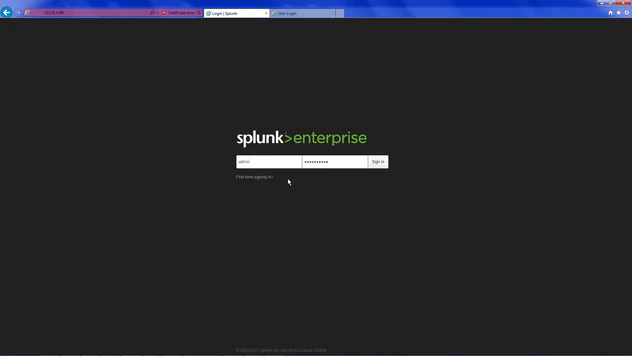
{"action": "left_click", "coordinate": [380, 160]}
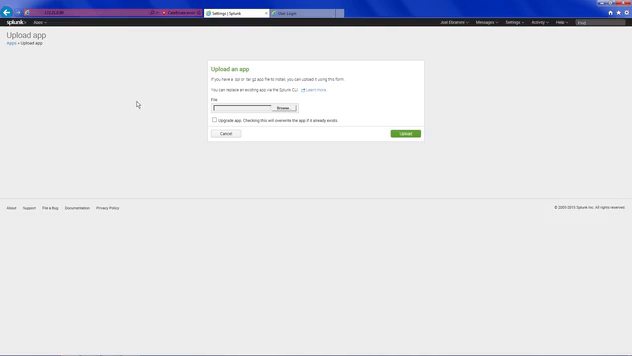
Upload the Blue Coat app package and confirm the Splunk server restart
{"action": "left_click", "coordinate": [280, 108]}
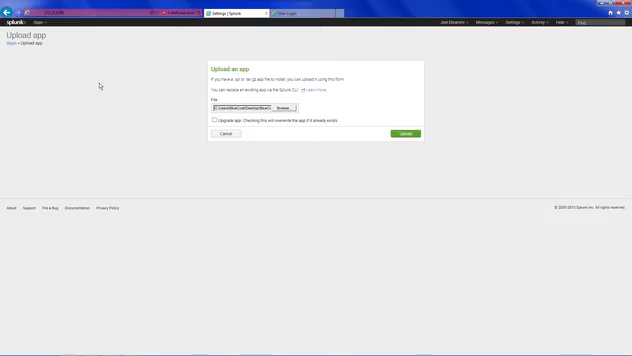
{"action": "left_click", "coordinate": [404, 132]}
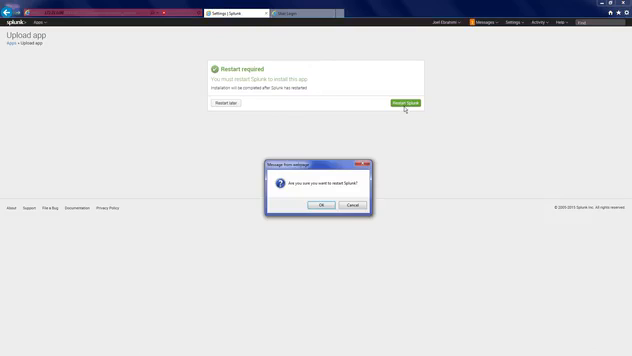
{"action": "left_click", "coordinate": [320, 204]}
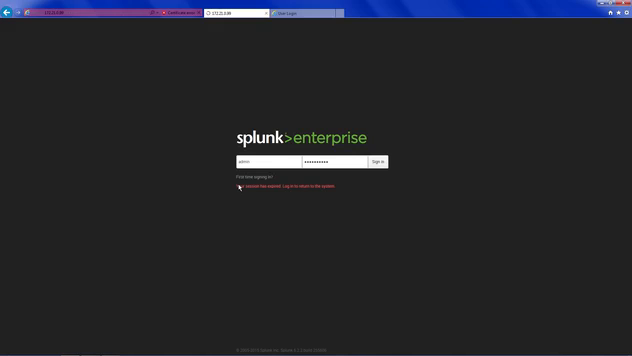
Sign back in to Splunk after the restart to reach the app's setup page
{"action": "left_click", "coordinate": [378, 160]}
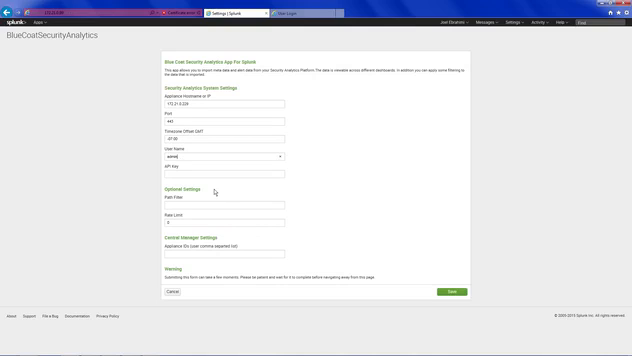
{"action": "mouse_move", "coordinate": [224, 110]}
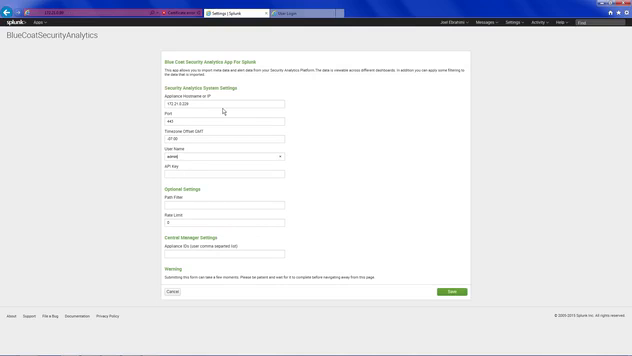
Log in to the Security Analytics appliance, check the account menu, and save the Splunk app setup
{"action": "left_click", "coordinate": [274, 12]}
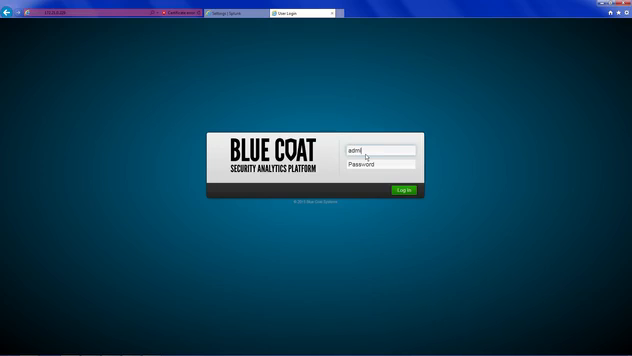
{"action": "left_click", "coordinate": [402, 192]}
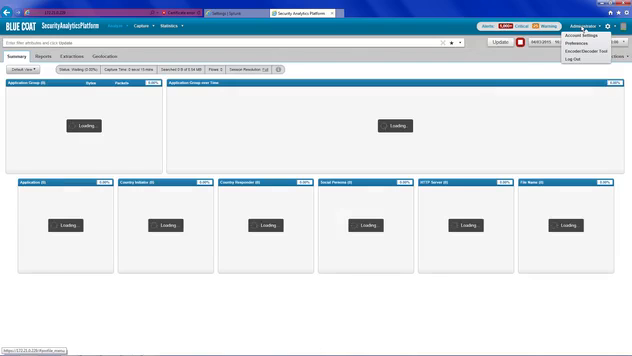
{"action": "left_click", "coordinate": [586, 36]}
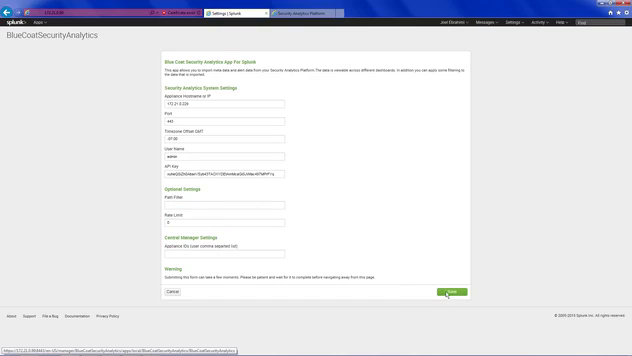
{"action": "left_click", "coordinate": [448, 292]}
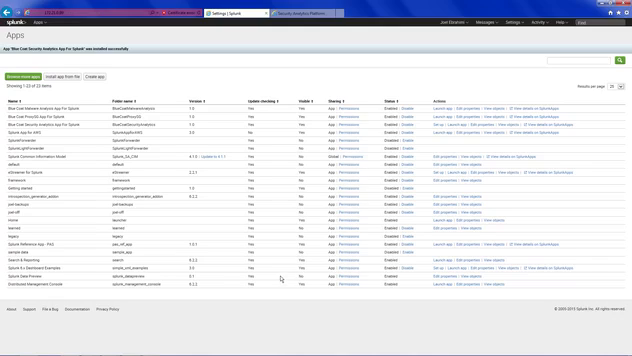
{"action": "mouse_move", "coordinate": [294, 268]}
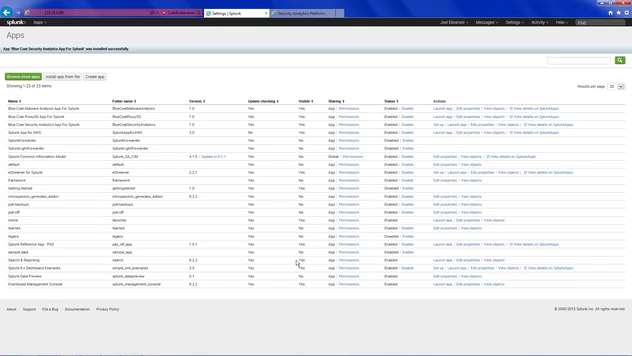
Fill in the SecurityAnalyticsEvent add-on settings with name and appliance URL and save them
{"action": "left_click", "coordinate": [516, 24]}
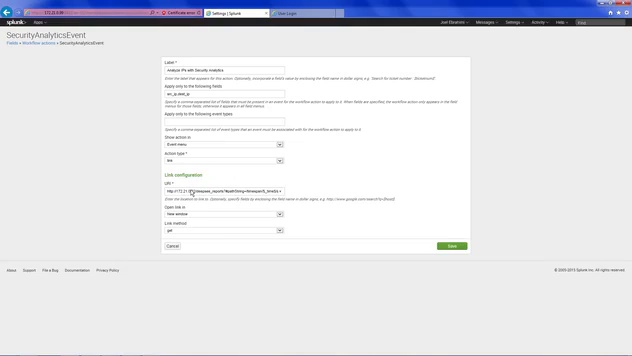
{"action": "left_click", "coordinate": [452, 256]}
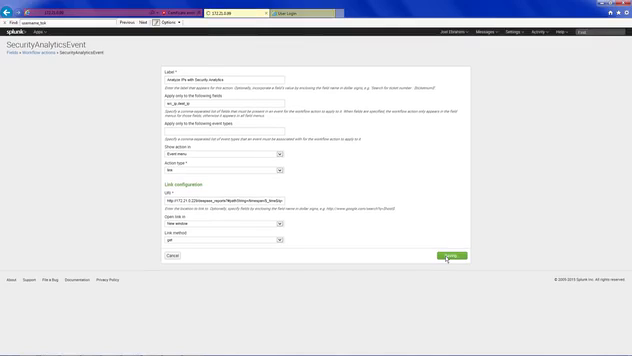
Save the event input and launch the Blue Coat Security Analytics app from the Apps menu
{"action": "left_click", "coordinate": [448, 256]}
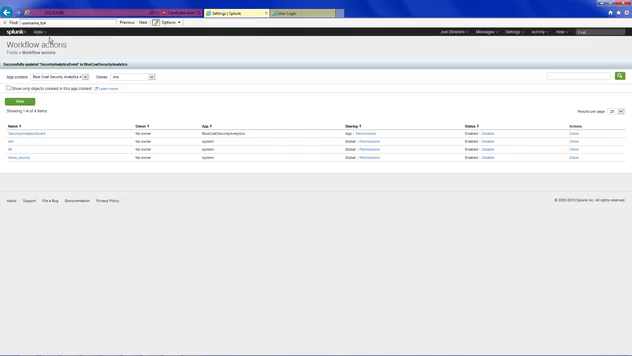
{"action": "left_click", "coordinate": [18, 32]}
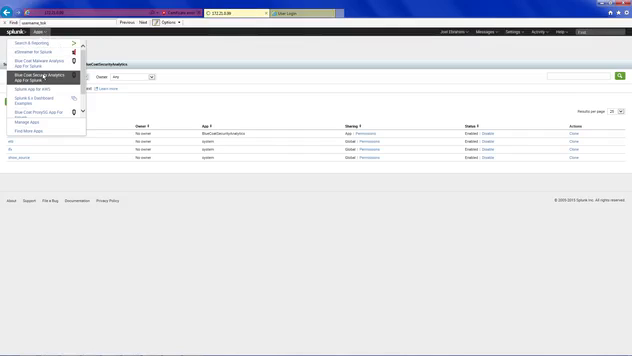
{"action": "left_click", "coordinate": [44, 72]}
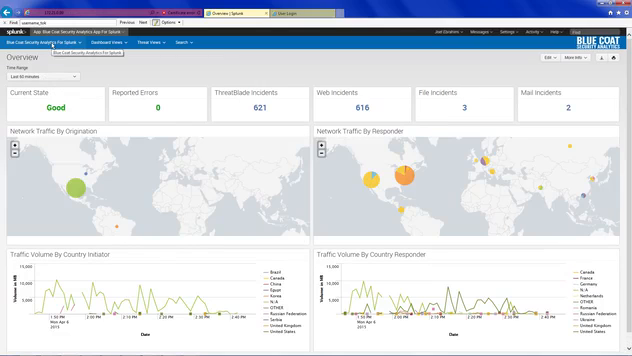
Choose Threats Overview from the app's navigation bar after reviewing the Overview dashboard
{"action": "left_click", "coordinate": [56, 44]}
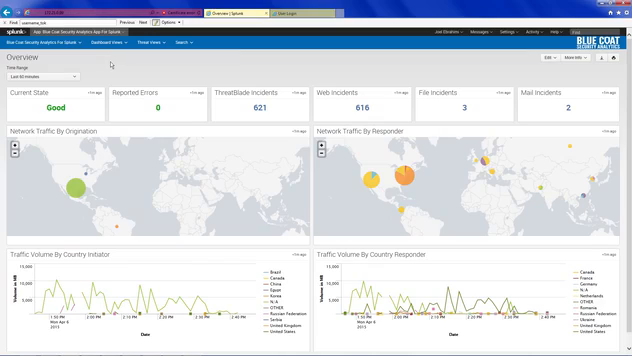
{"action": "mouse_move", "coordinate": [110, 66]}
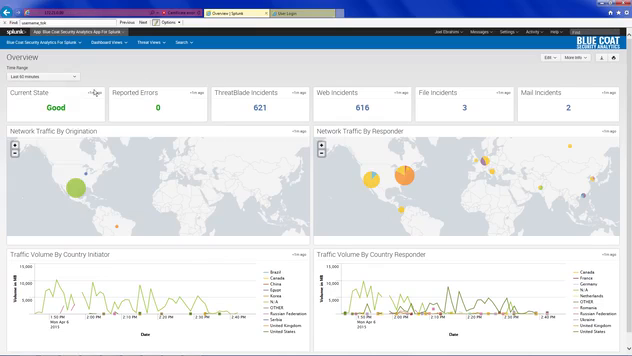
{"action": "mouse_move", "coordinate": [278, 104]}
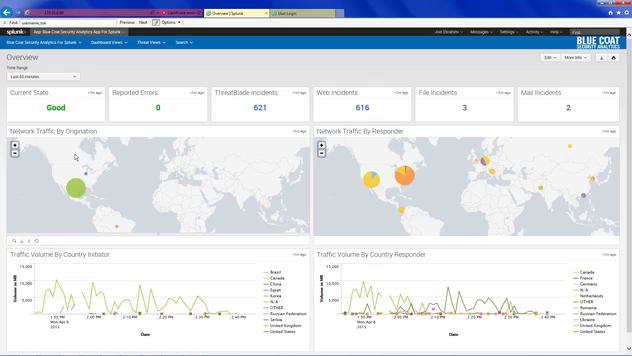
{"action": "mouse_move", "coordinate": [150, 156]}
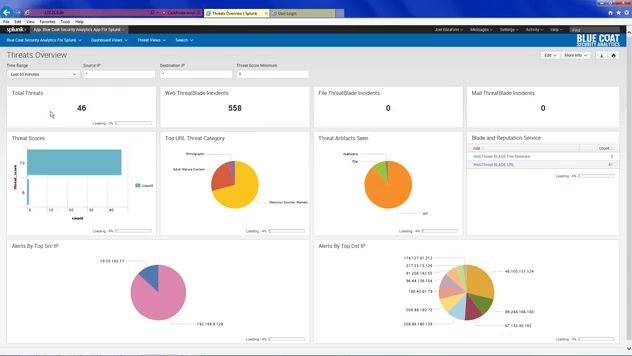
View the Web Threat dashboard, then switch to the Anomalous Activity dashboard
{"action": "left_click", "coordinate": [50, 76]}
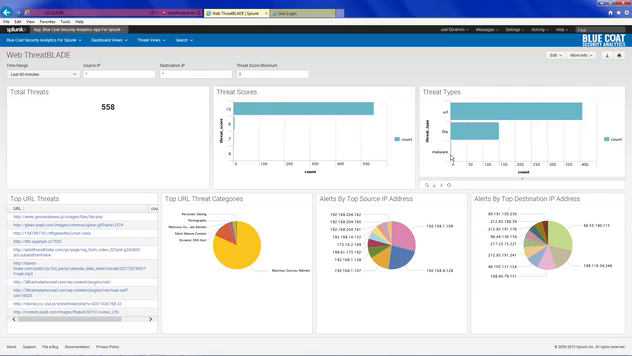
{"action": "mouse_move", "coordinate": [490, 138]}
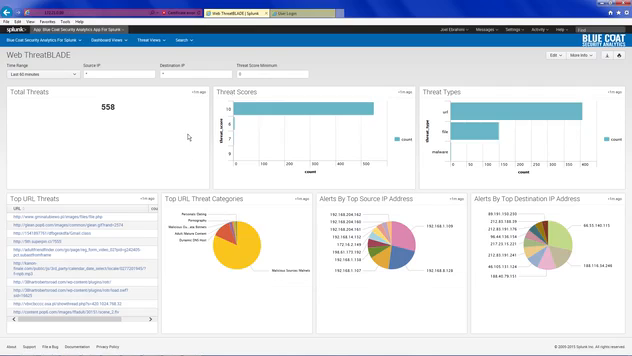
{"action": "left_click", "coordinate": [200, 72]}
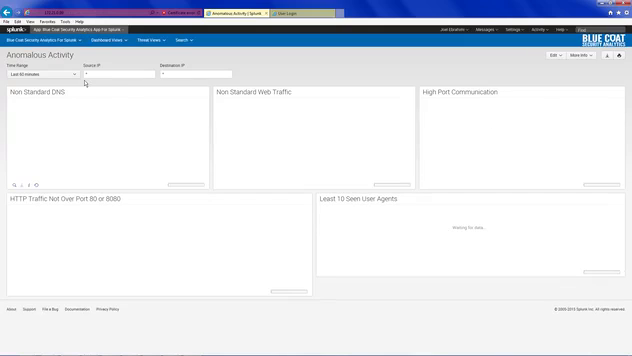
Follow a dashboard pivot link to launch Security Analytics in a new browser tab
{"action": "left_click", "coordinate": [50, 74]}
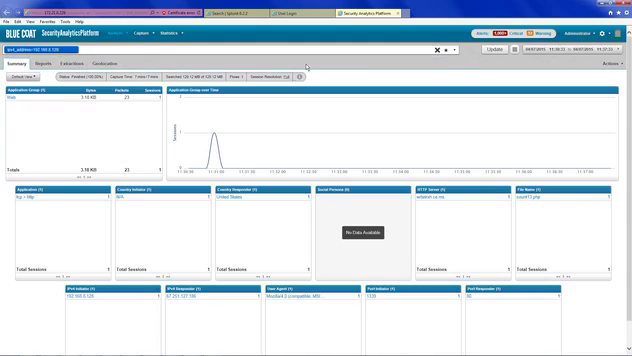
Review the Reports domain breakdown and preview a captured artifact's raw contents
{"action": "left_click", "coordinate": [520, 50]}
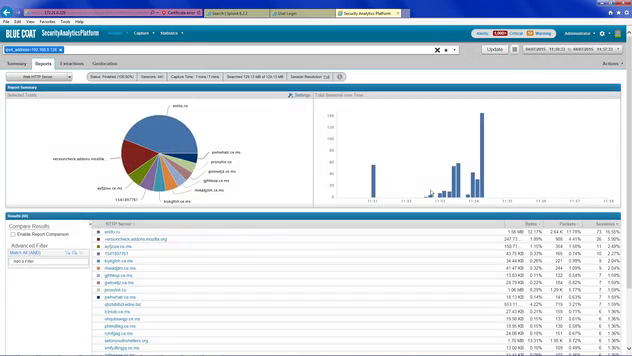
{"action": "scroll", "scroll_direction": "down", "scroll_amount": 3}
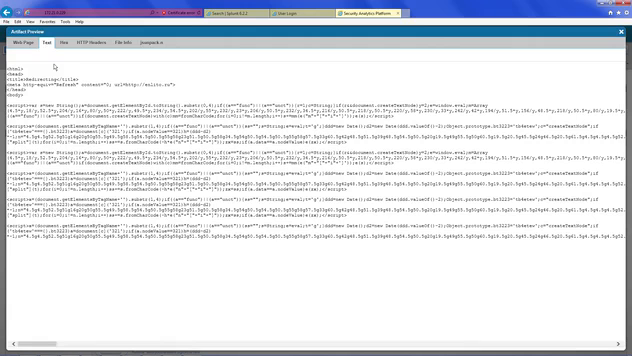
Scroll down the Extractions list to review the captured sessions and artifact entries
{"action": "scroll", "scroll_direction": "down", "scroll_amount": 3}
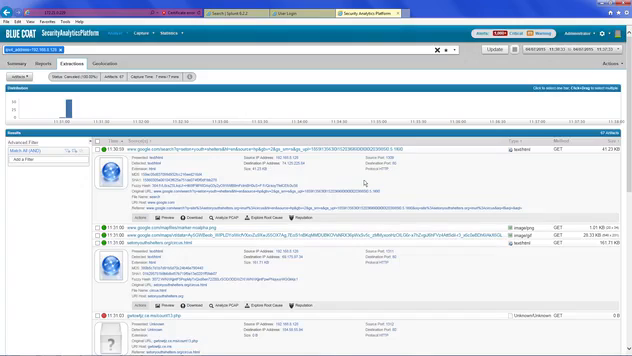
{"action": "scroll", "scroll_direction": "down", "scroll_amount": 3}
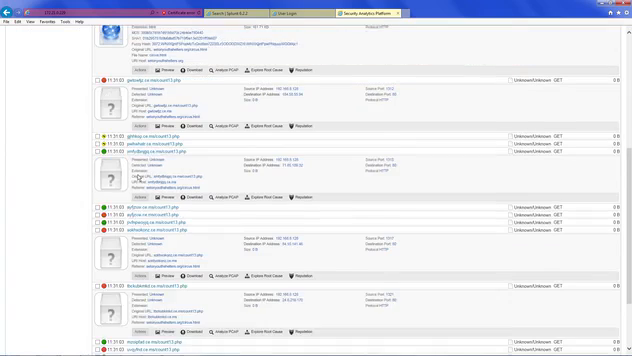